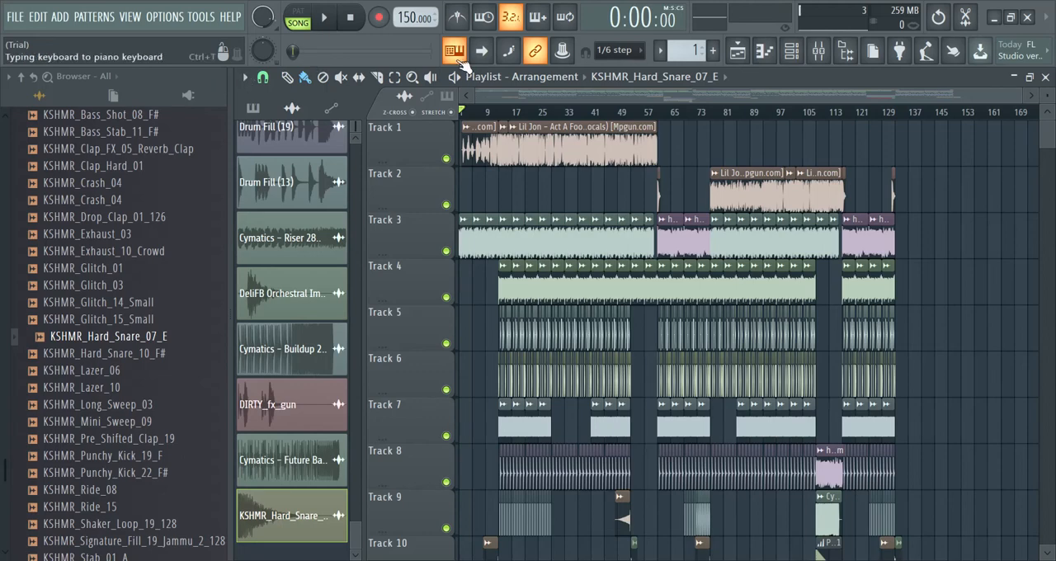
Start playback of the Lil Jon remix playlist from the beginning in Song mode
{"action": "left_click", "coordinate": [324, 17]}
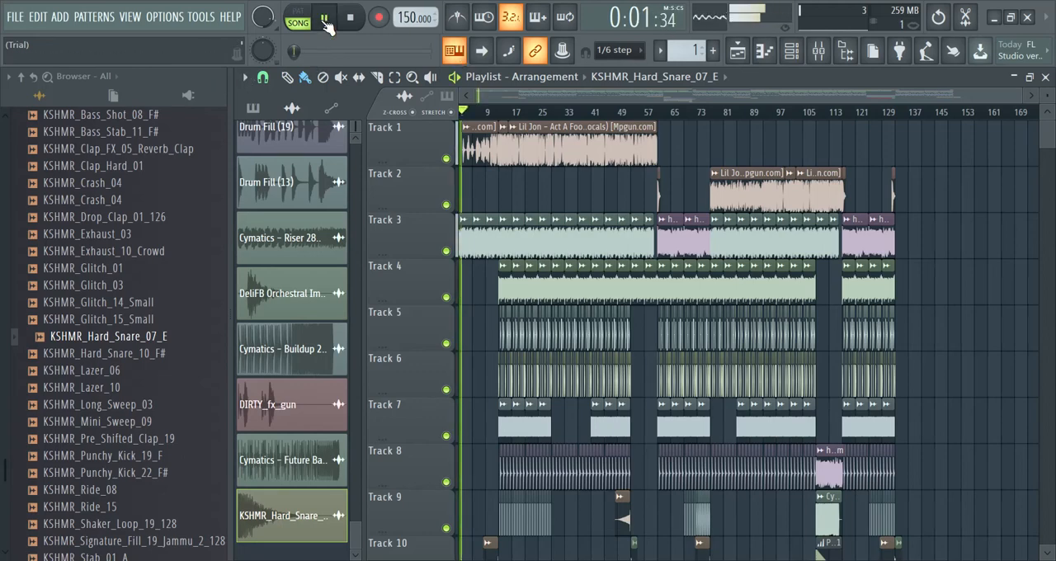
{"action": "left_click", "coordinate": [323, 18]}
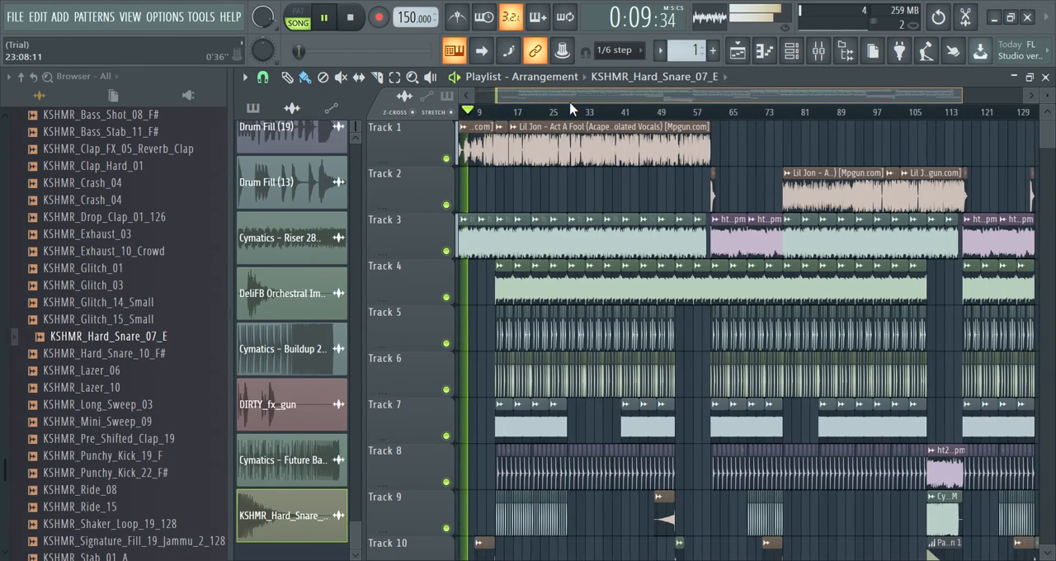
Scroll the playlist to follow the playhead through the opening acapella section
{"action": "scroll", "scroll_direction": "down", "scroll_amount": 3}
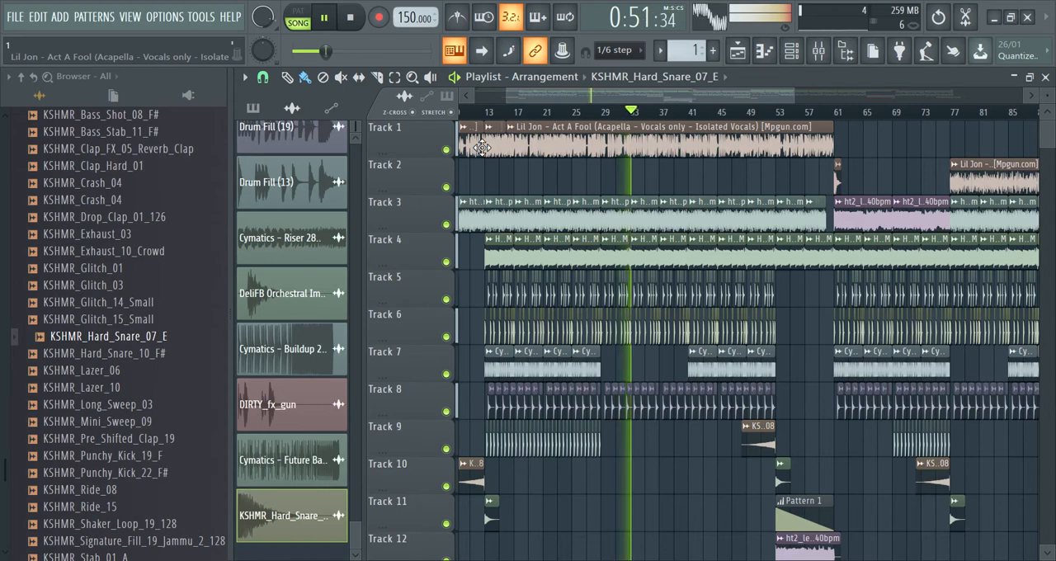
Scroll the playlist right and down to follow playback past three minutes
{"action": "scroll", "scroll_direction": "right", "scroll_amount": 3}
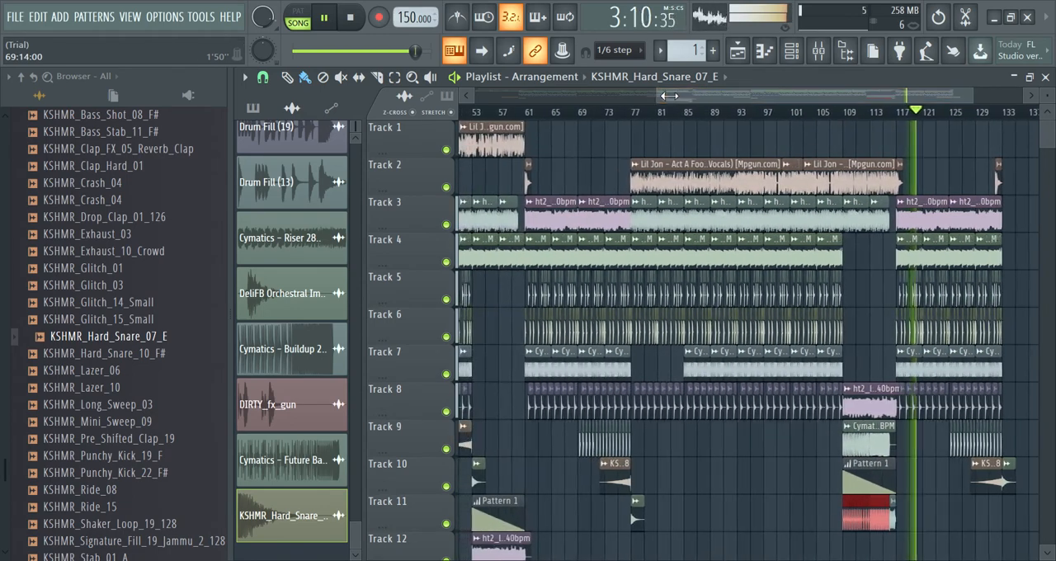
{"action": "scroll", "scroll_direction": "down", "scroll_amount": 3}
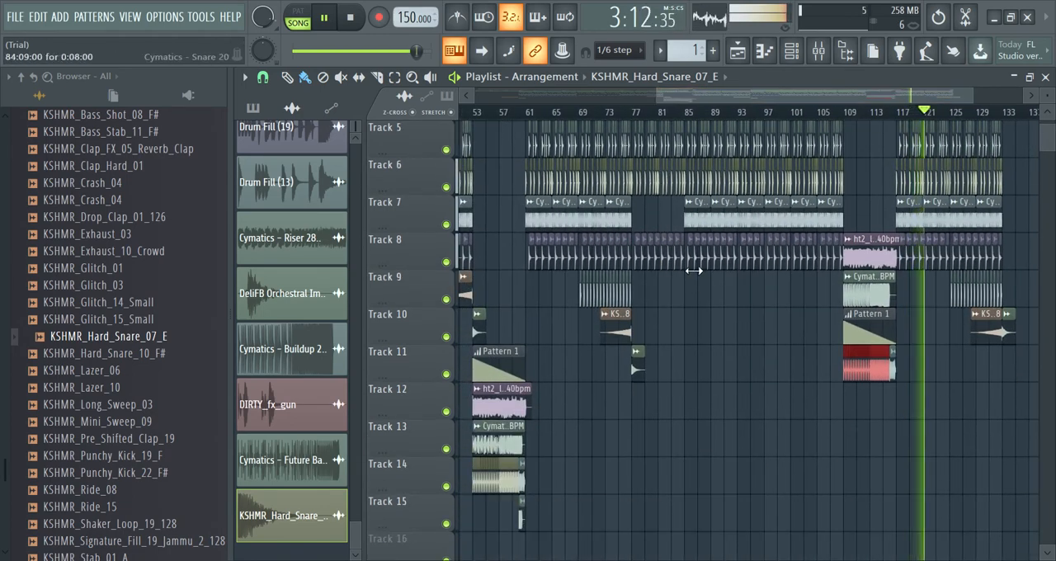